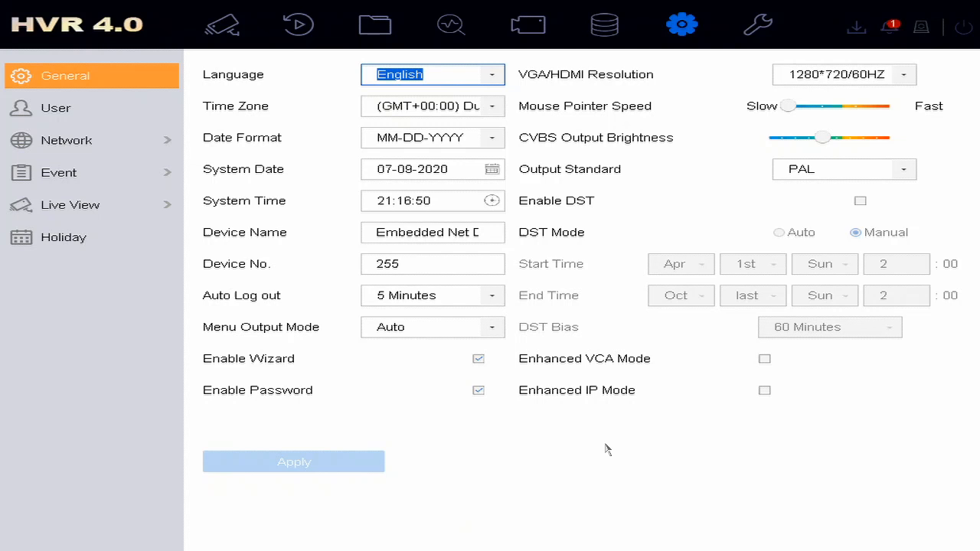
mouse_move(407, 380)
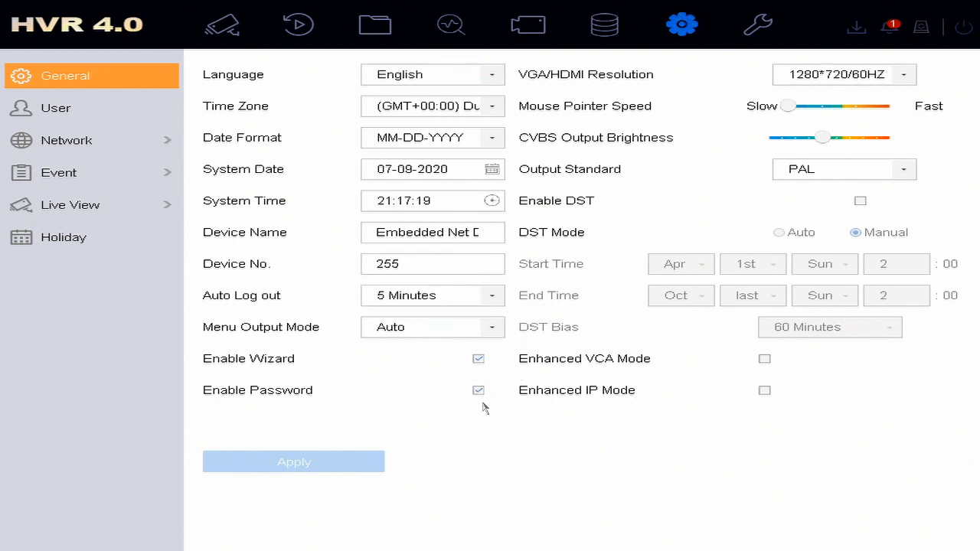
mouse_move(540, 428)
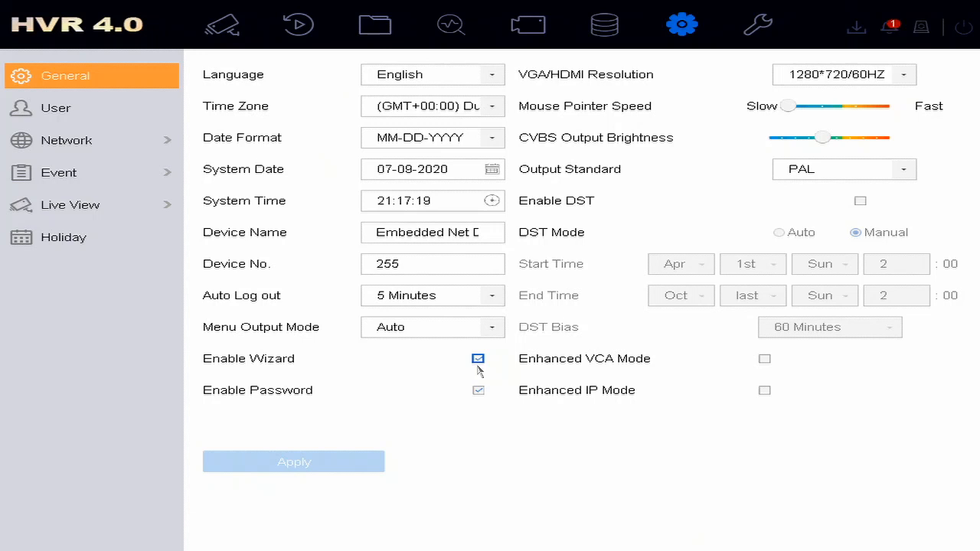
mouse_move(478, 365)
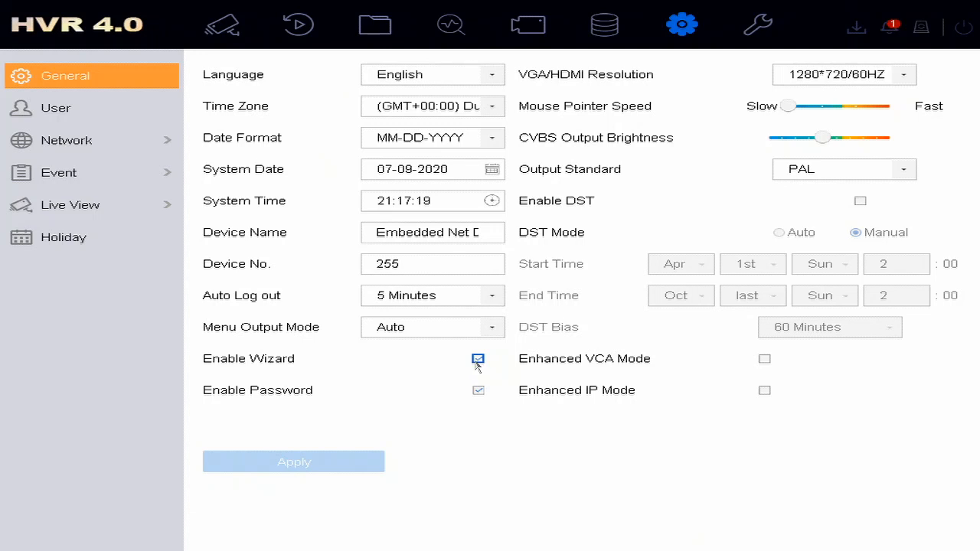
Uncheck Enable Wizard on the General page and apply it so the startup wizard no longer runs.
click(478, 359)
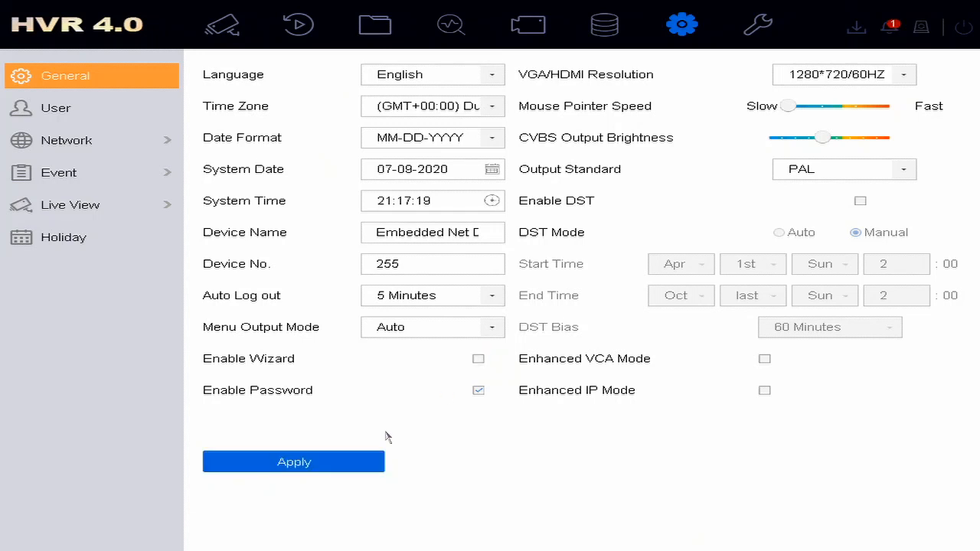
click(294, 463)
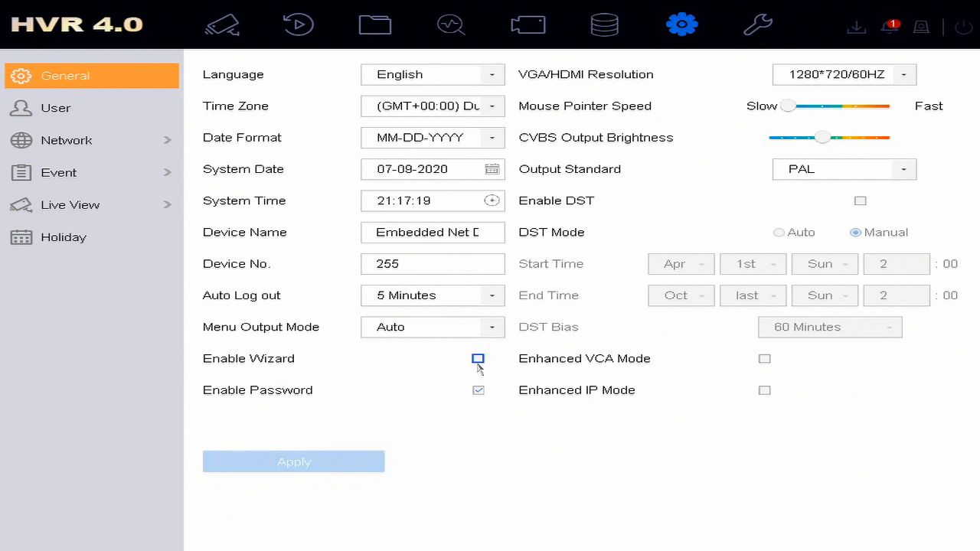
click(478, 358)
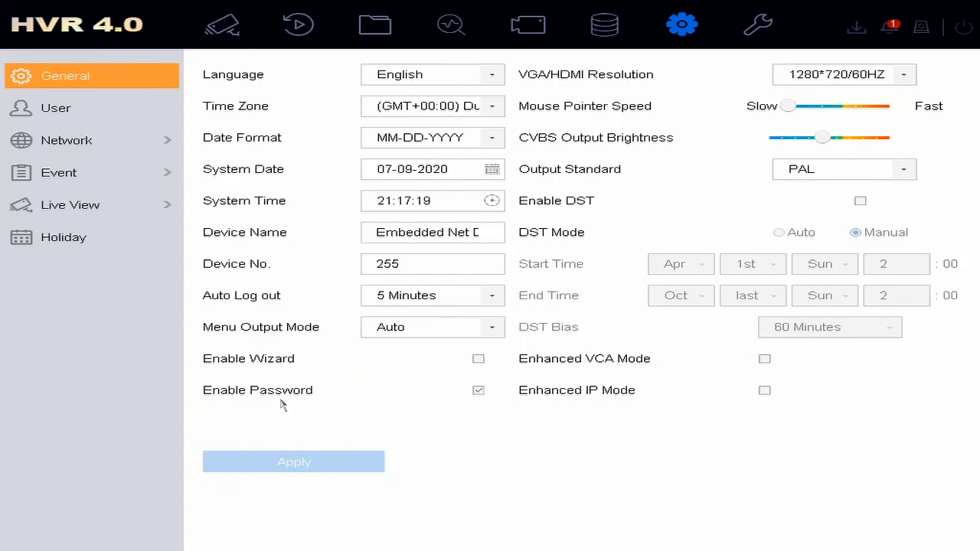
Uncheck Enable Password and confirm Yes on the security-warning dialog.
click(478, 391)
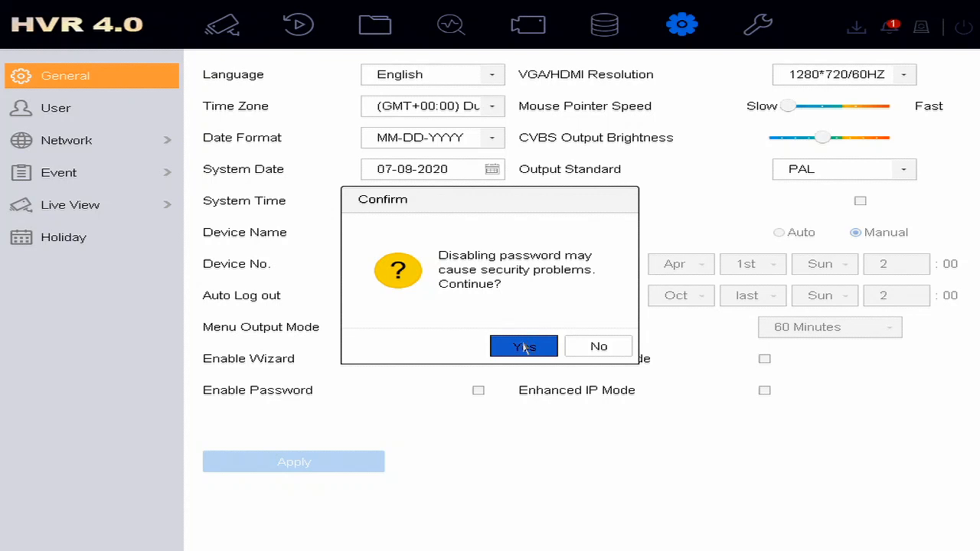
click(524, 346)
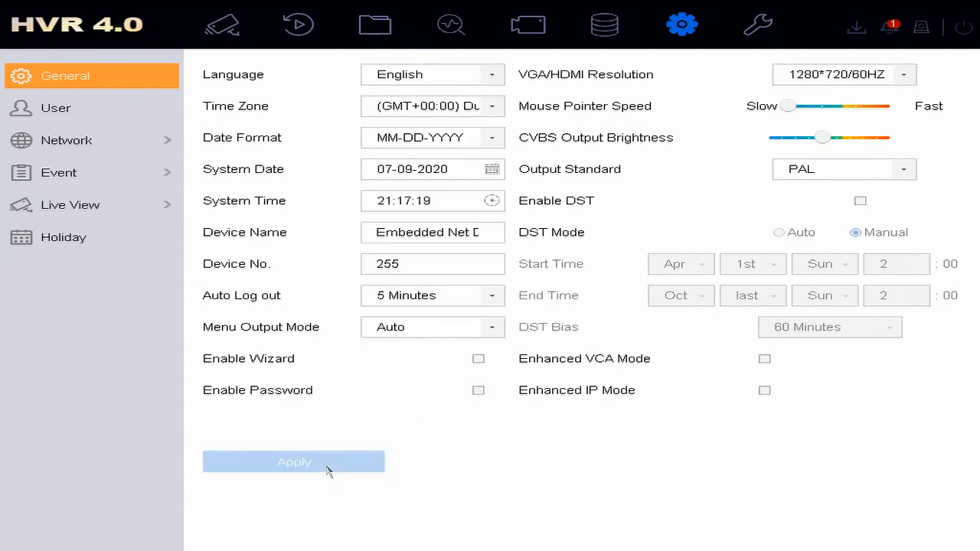
mouse_move(462, 463)
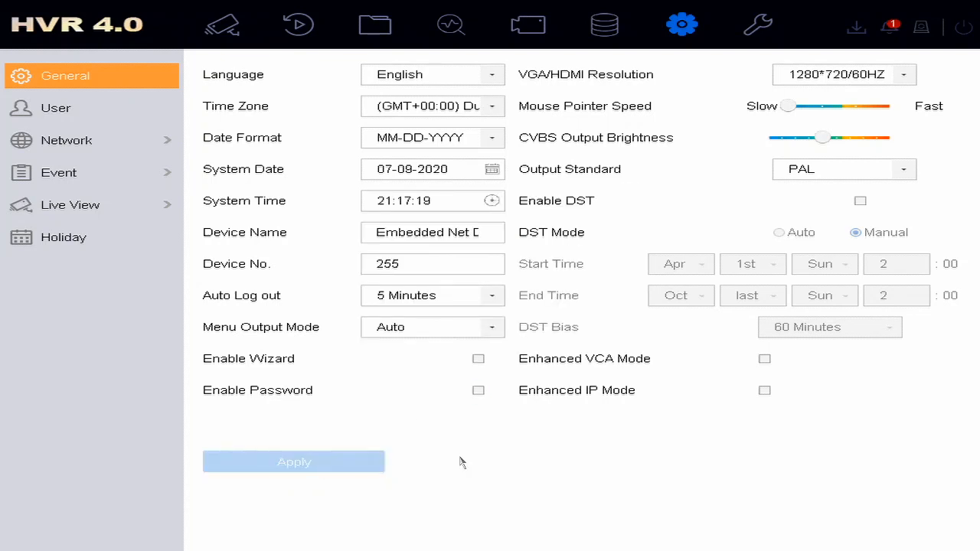